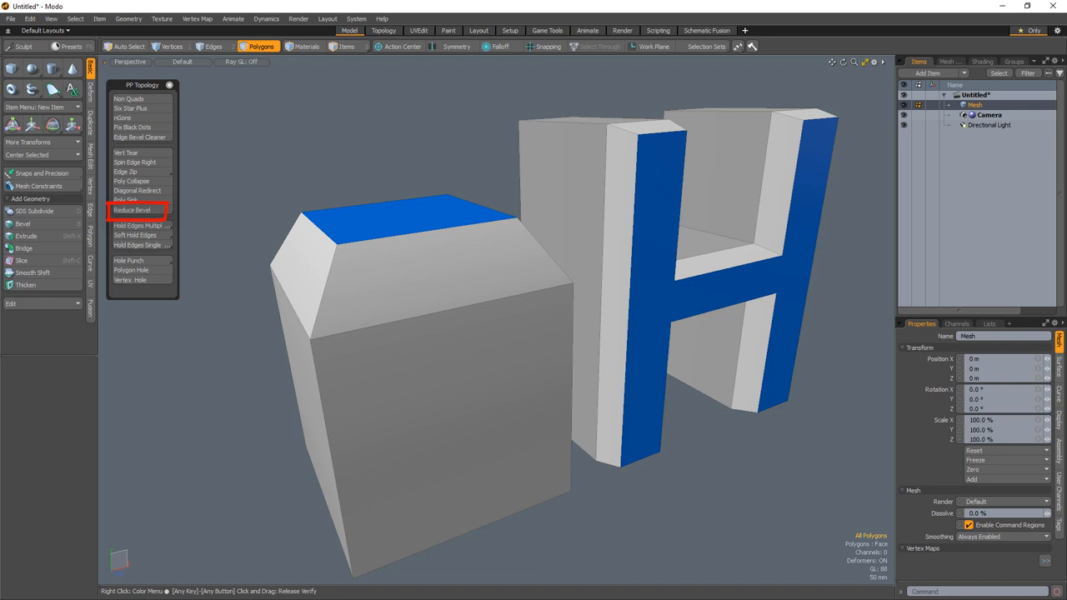
mouse_move(427, 183)
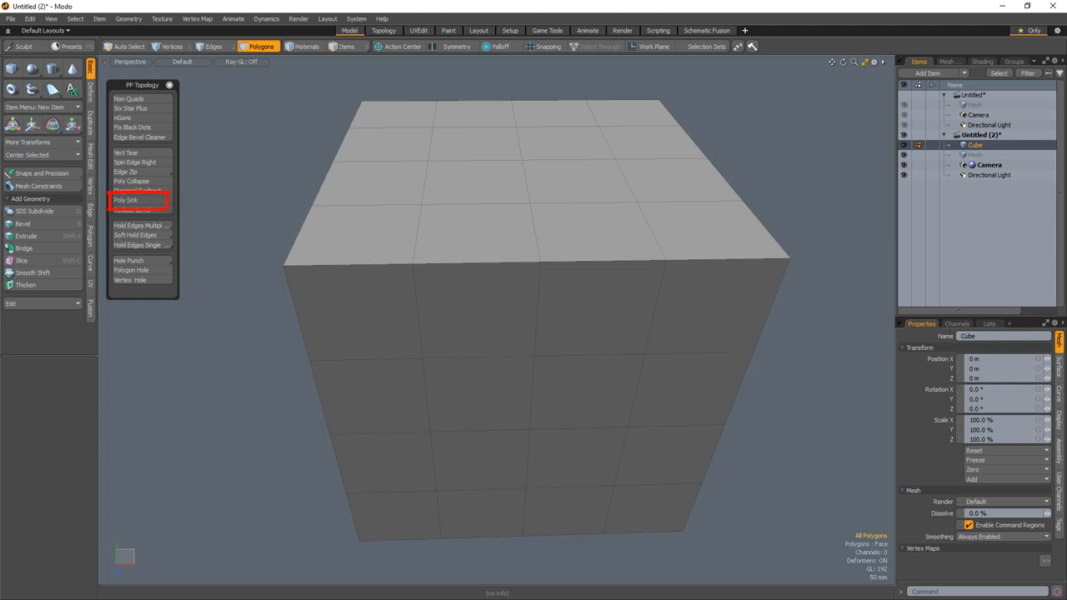
Select one front face near the top of the subdivided cube in Polygons mode.
click(490, 304)
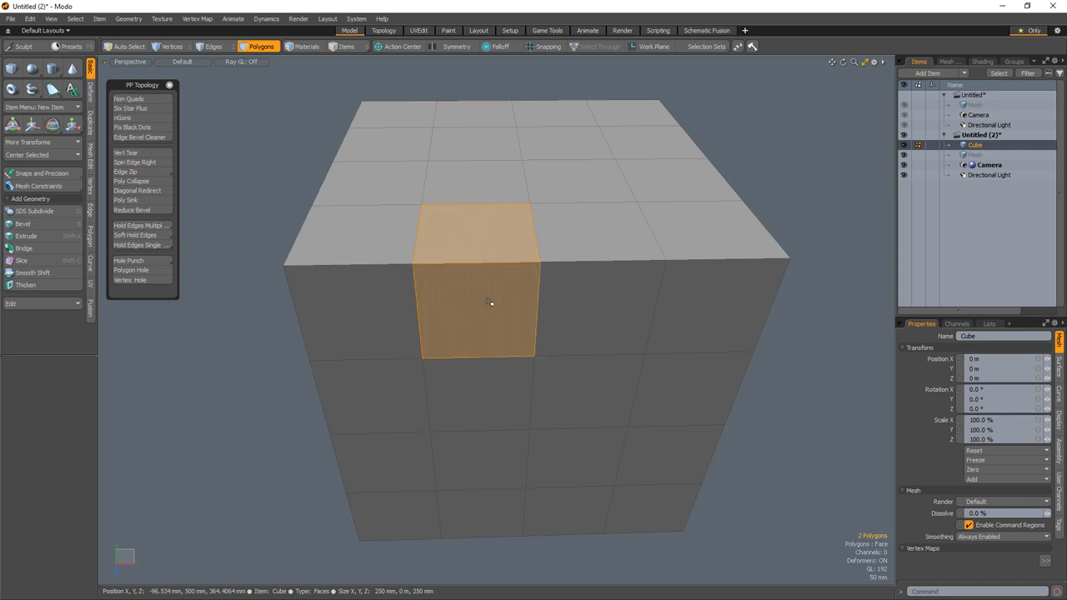